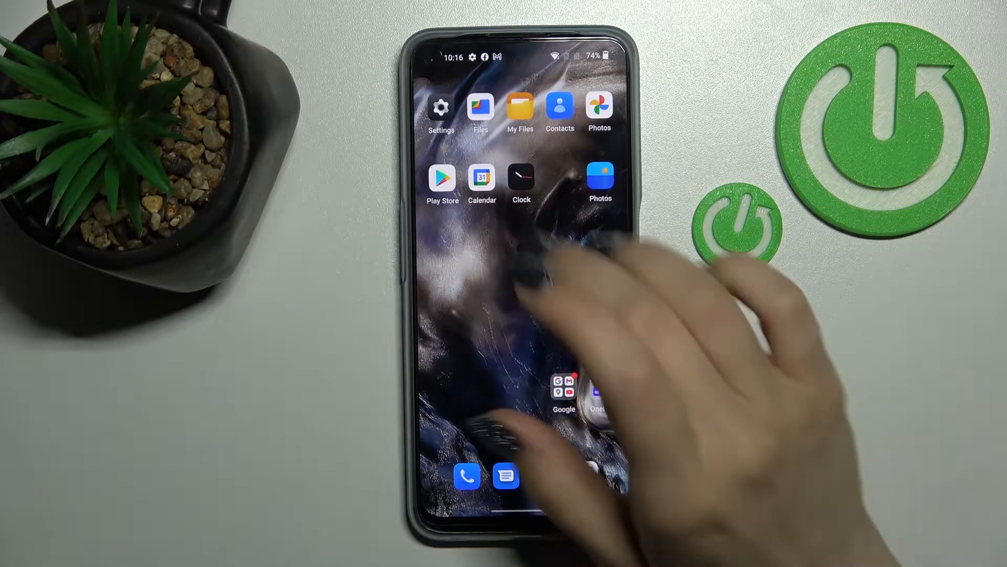
Step: Launch the Settings app from the home screen
click(440, 107)
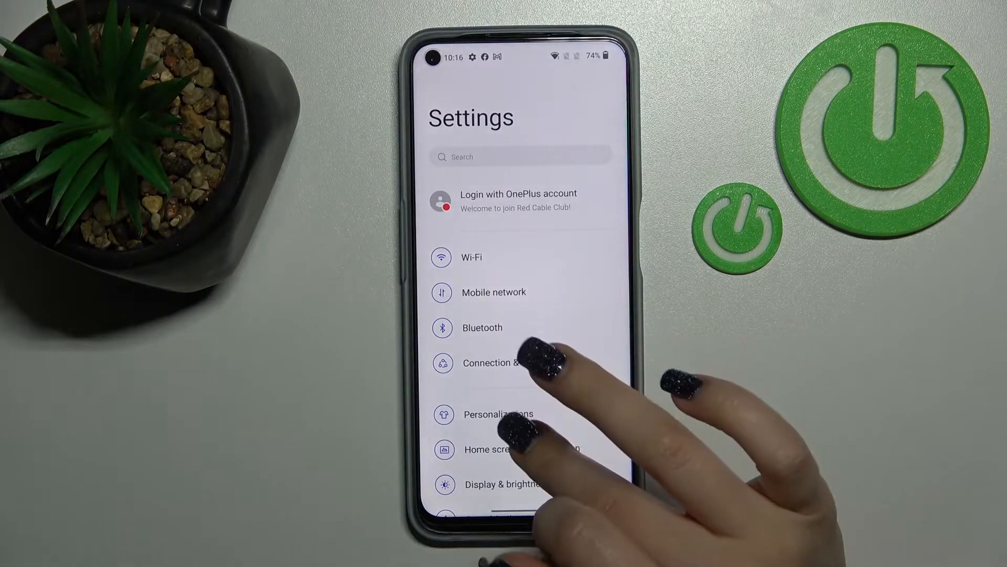
Step: Navigate to Sound & vibration, then its Advanced settings showing volume buttons control Ringtone
scroll(down, 3)
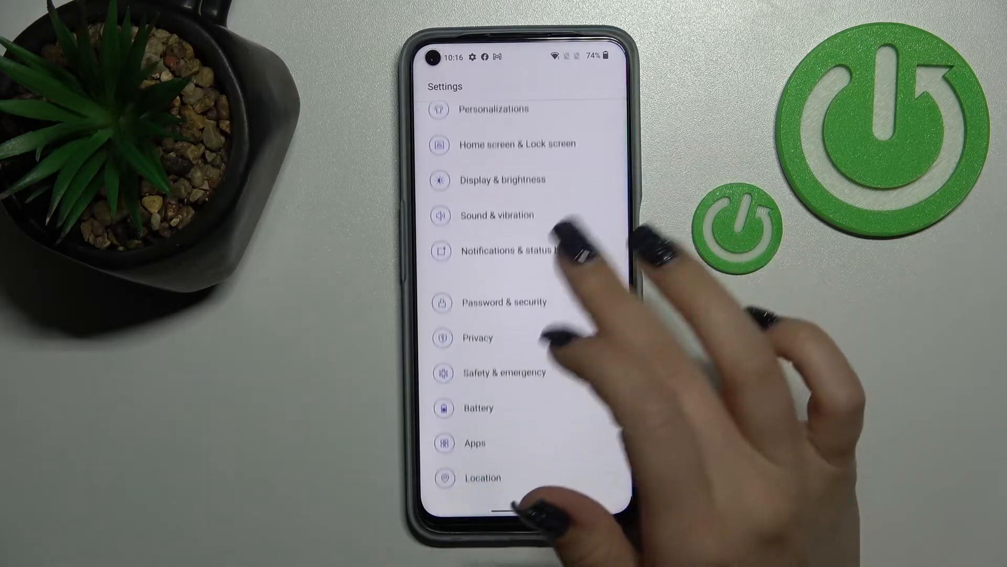
click(497, 216)
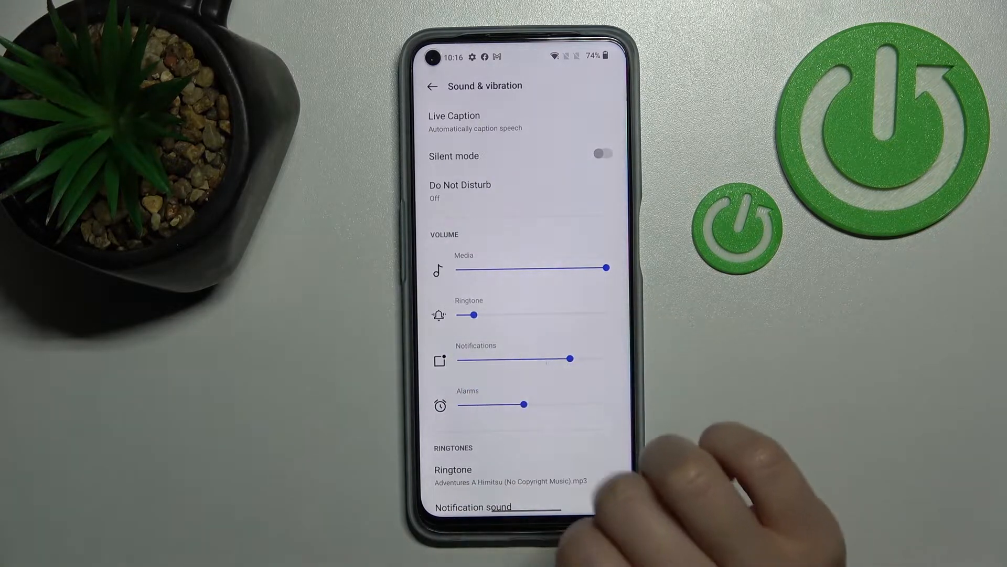
scroll(down, 3)
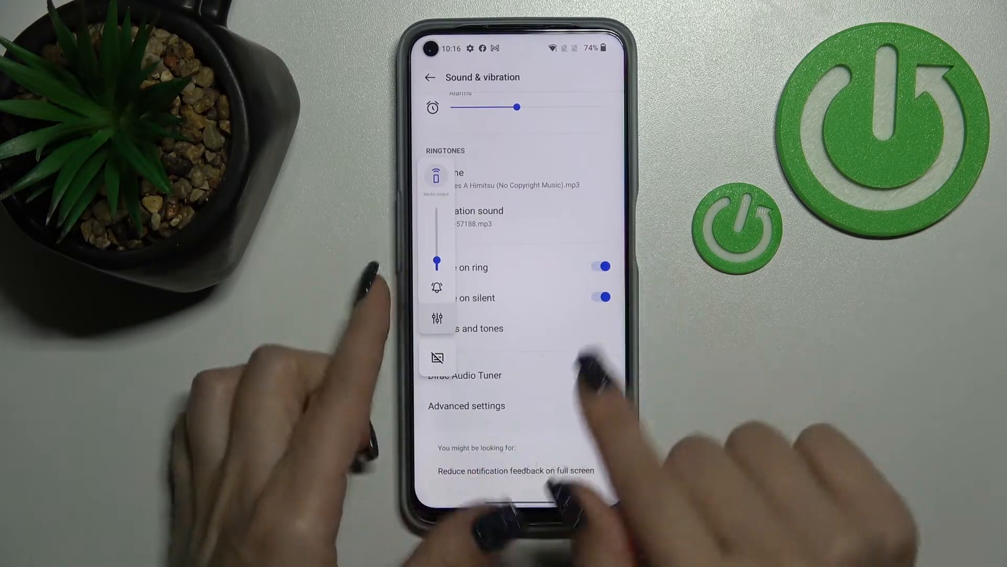
click(465, 405)
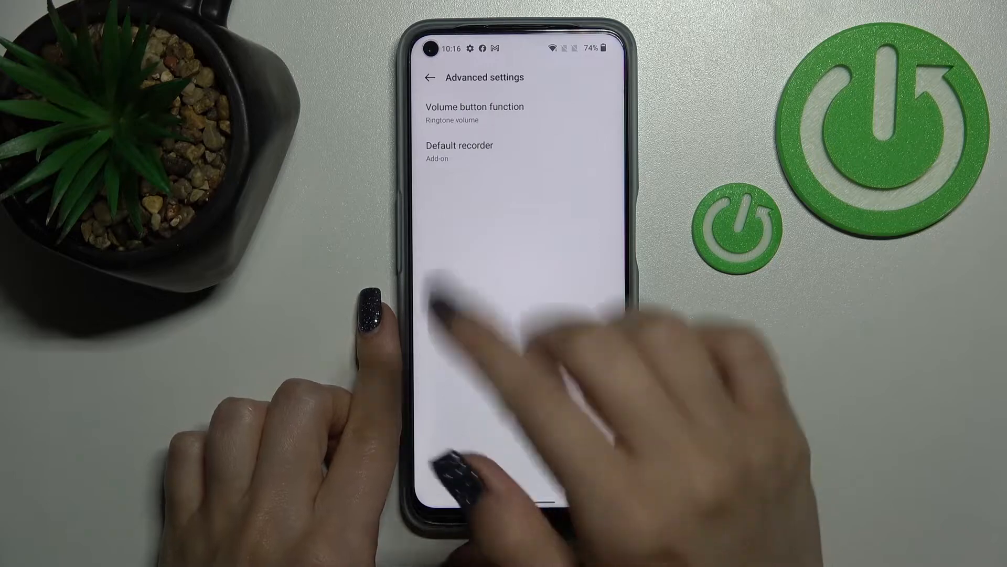
Step: Raise the ringtone volume nearly to maximum, bringing up the volume pop-up panel
click(474, 107)
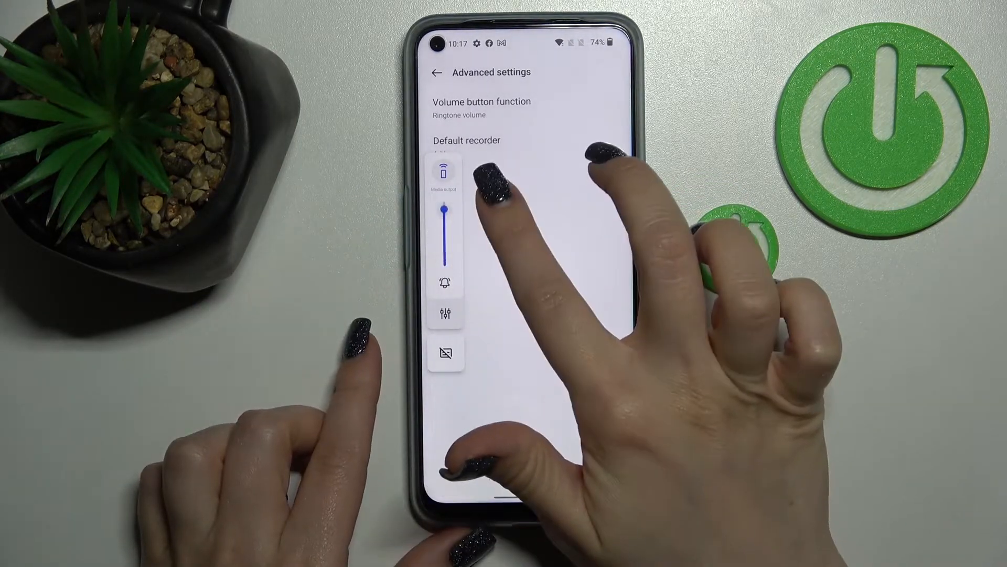
Step: Drag the ringtone slider to minimum, then back up near maximum
drag(447, 212, 447, 257)
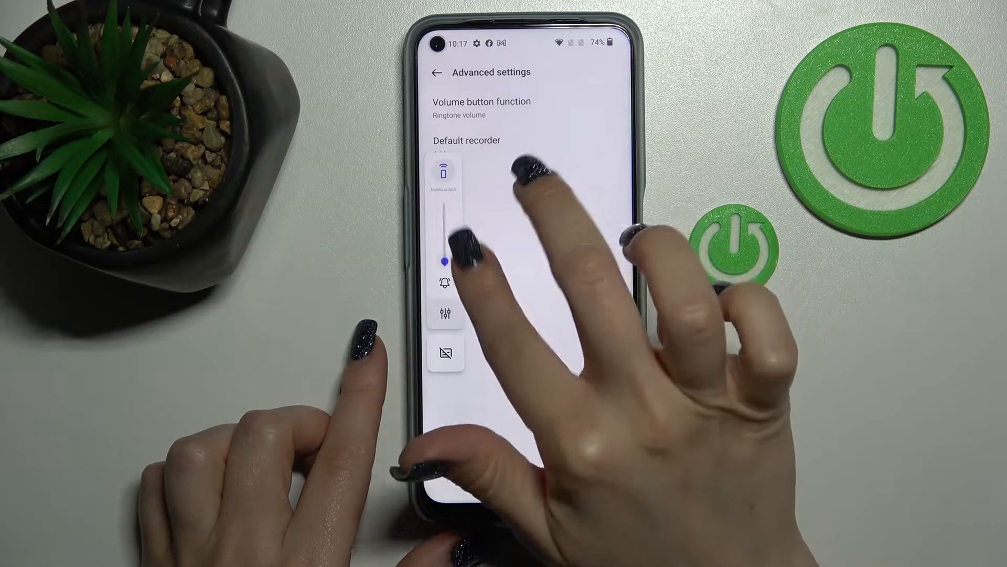
drag(443, 261, 443, 206)
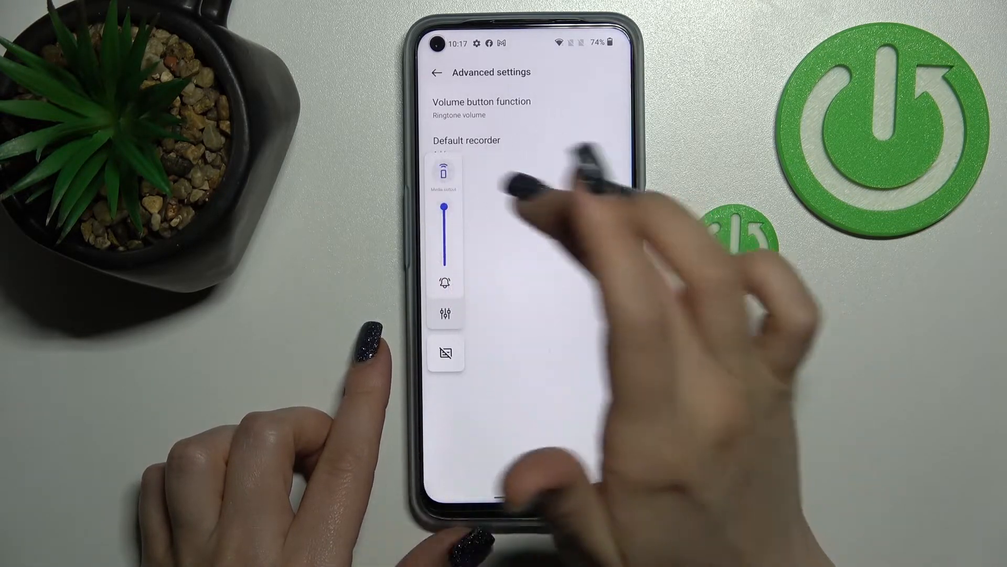